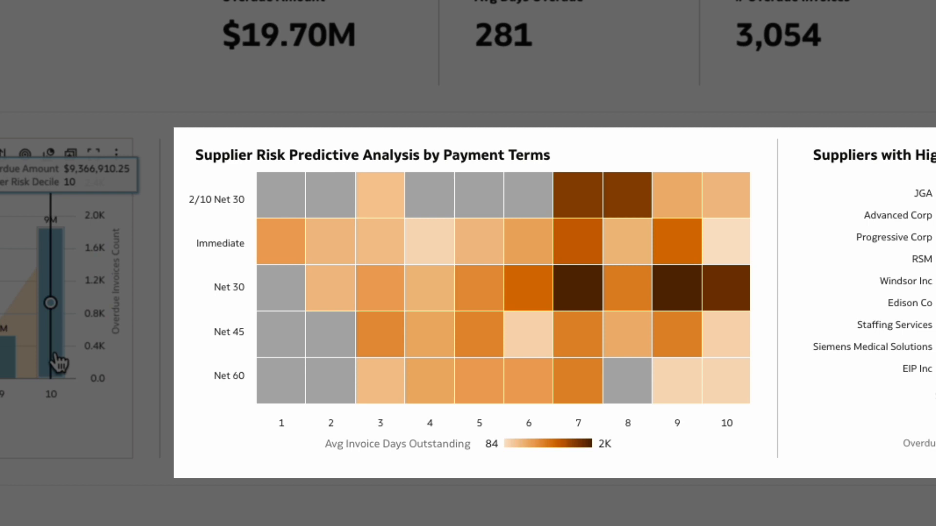
{"action": "mouse_move", "coordinate": [330, 334]}
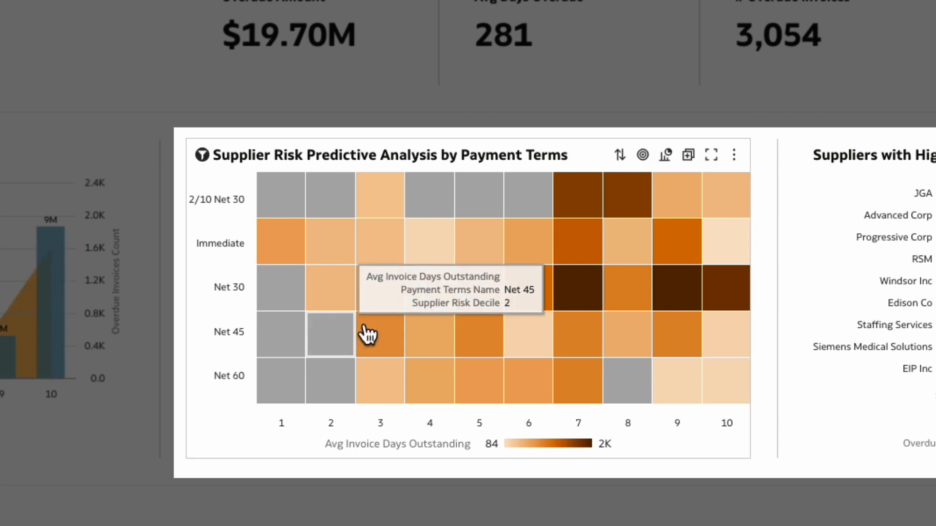
{"action": "mouse_move", "coordinate": [677, 302]}
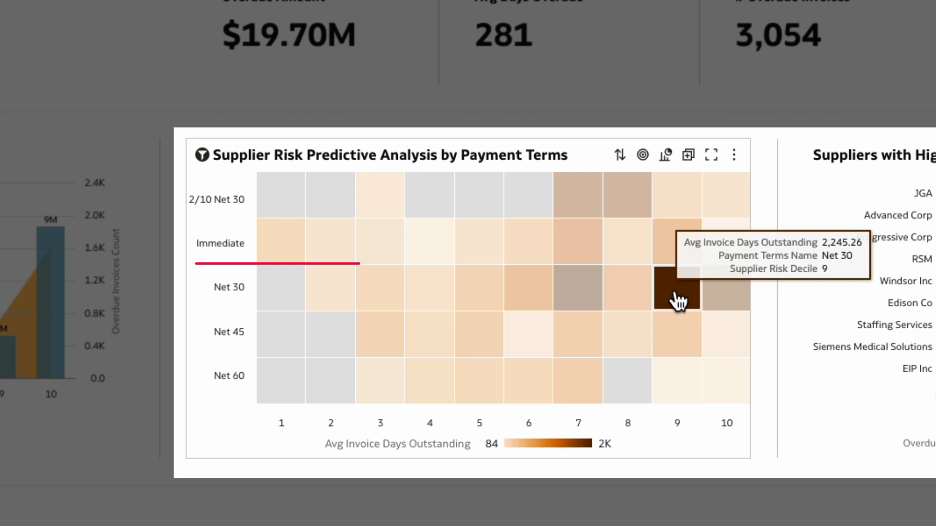
{"action": "mouse_move", "coordinate": [724, 301]}
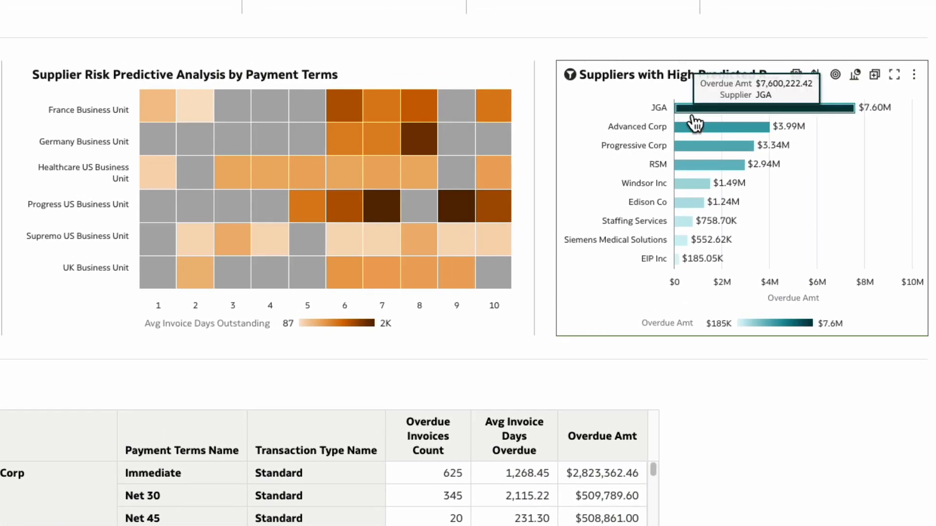
Drill from supplier JGA into Invoice Risk Analysis and narrow to risk decile 10, showing 44 overdue invoices
{"action": "right_click", "coordinate": [694, 107]}
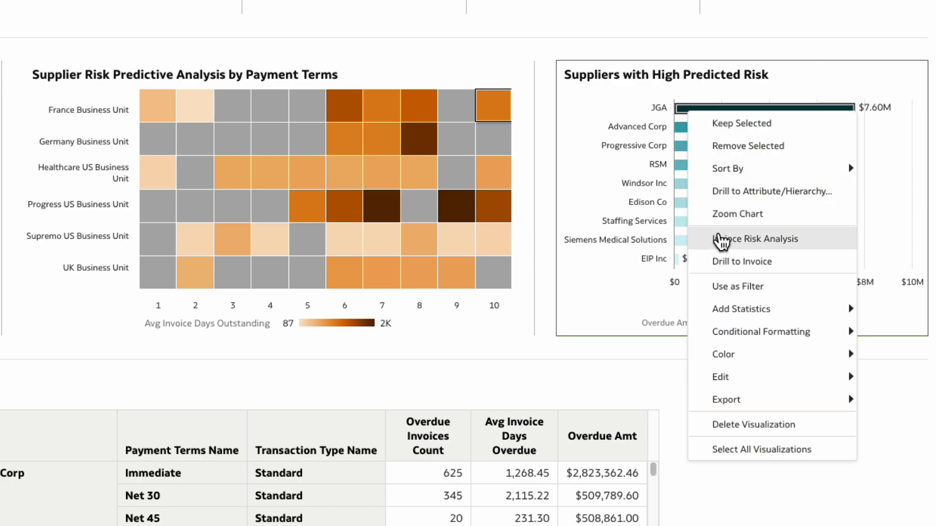
{"action": "left_click", "coordinate": [753, 238]}
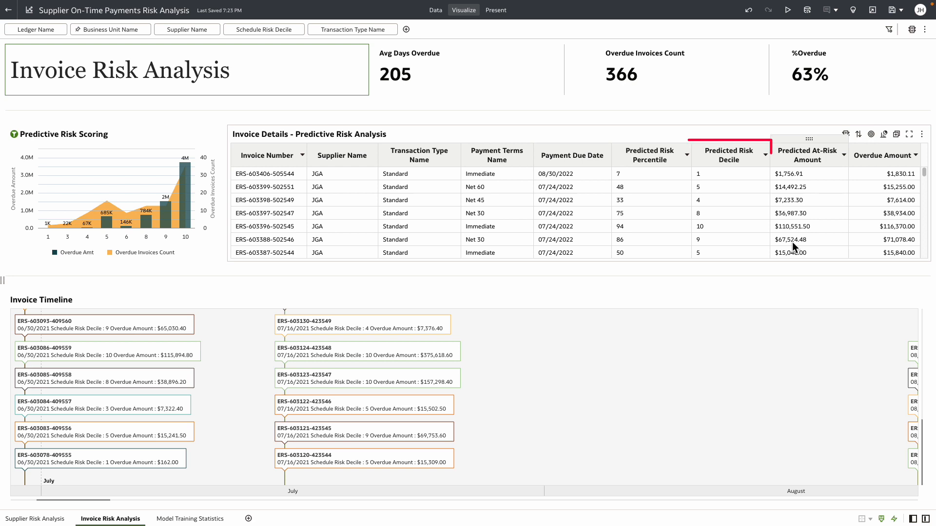
{"action": "left_click", "coordinate": [730, 155]}
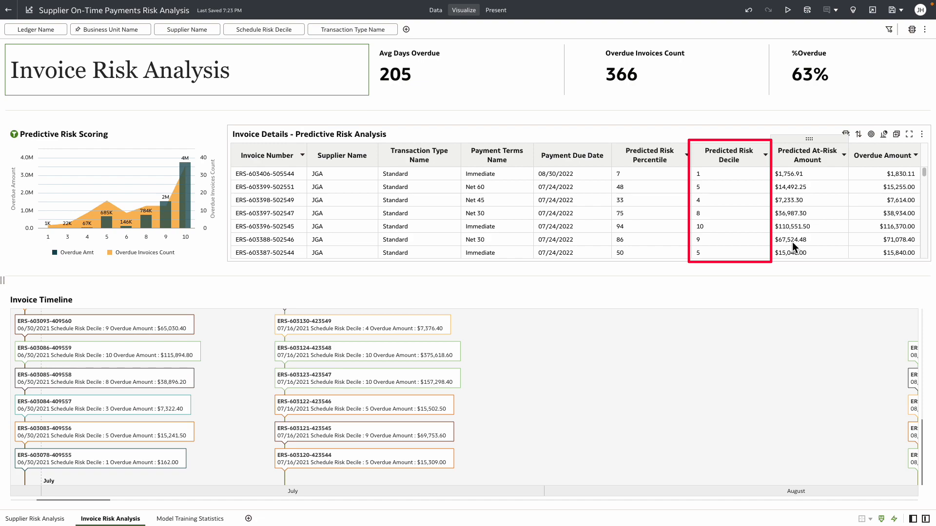
{"action": "scroll", "scroll_direction": "down", "scroll_amount": 3}
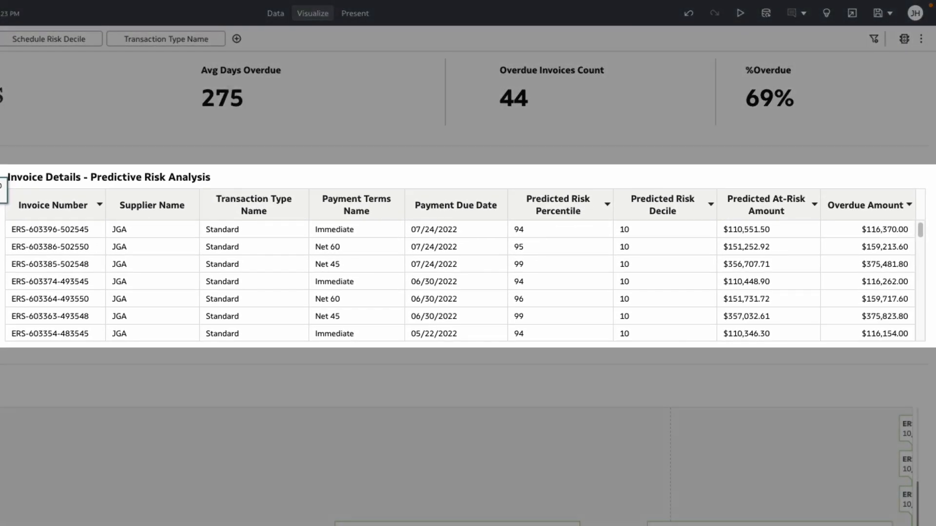
{"action": "mouse_move", "coordinate": [188, 278]}
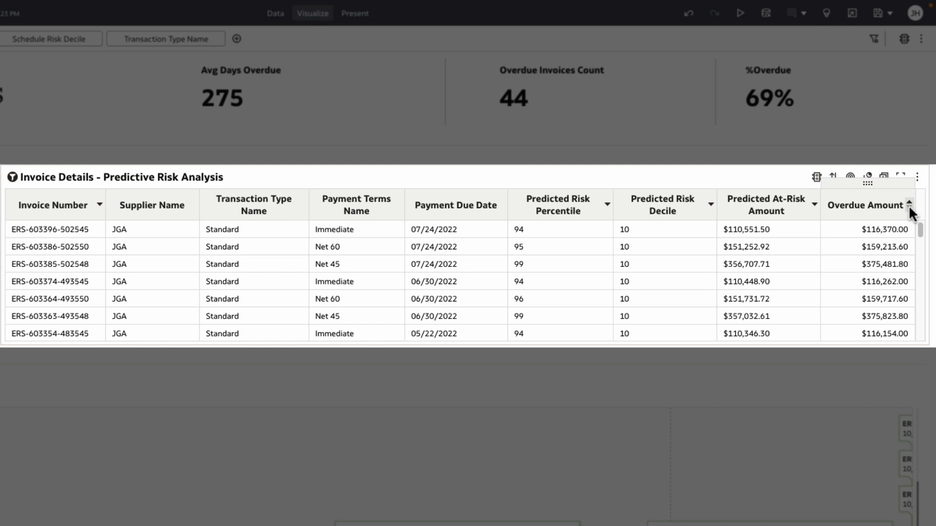
{"action": "left_click", "coordinate": [910, 211]}
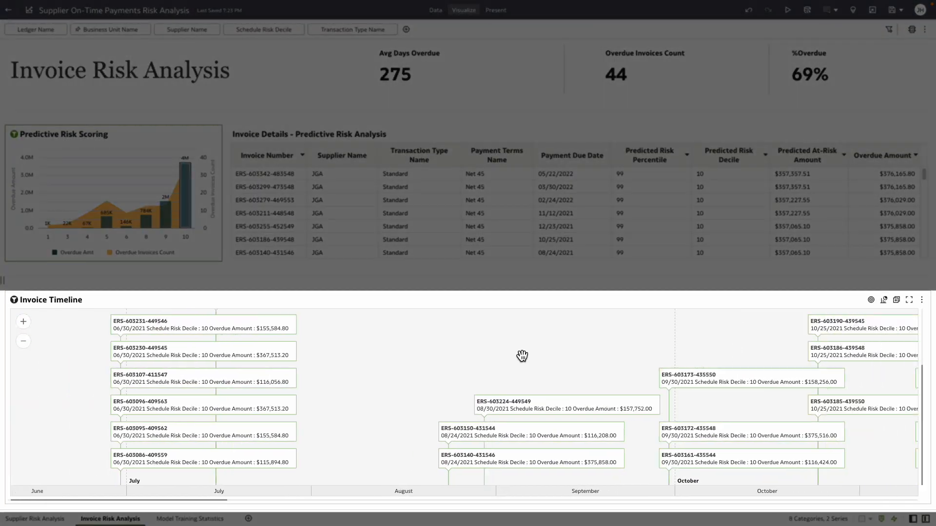
{"action": "scroll", "scroll_direction": "right", "scroll_amount": 3}
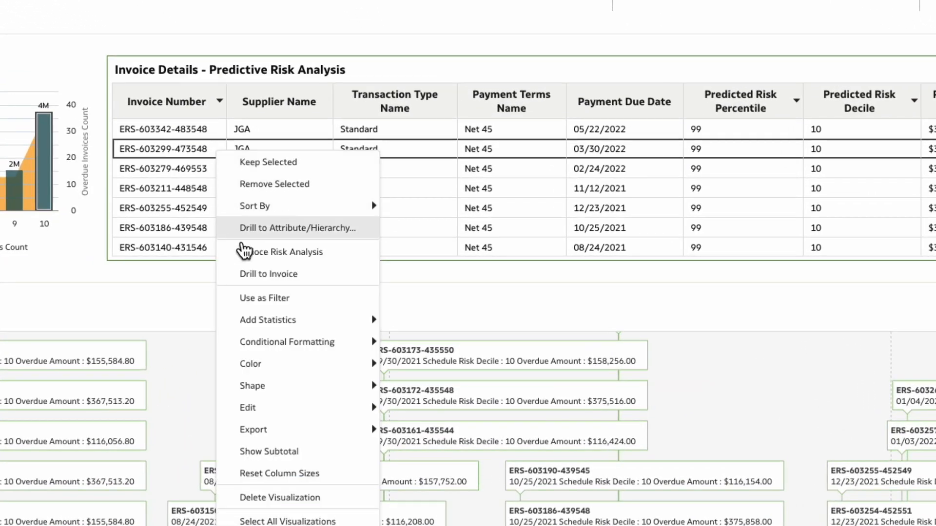
{"action": "left_click", "coordinate": [269, 273]}
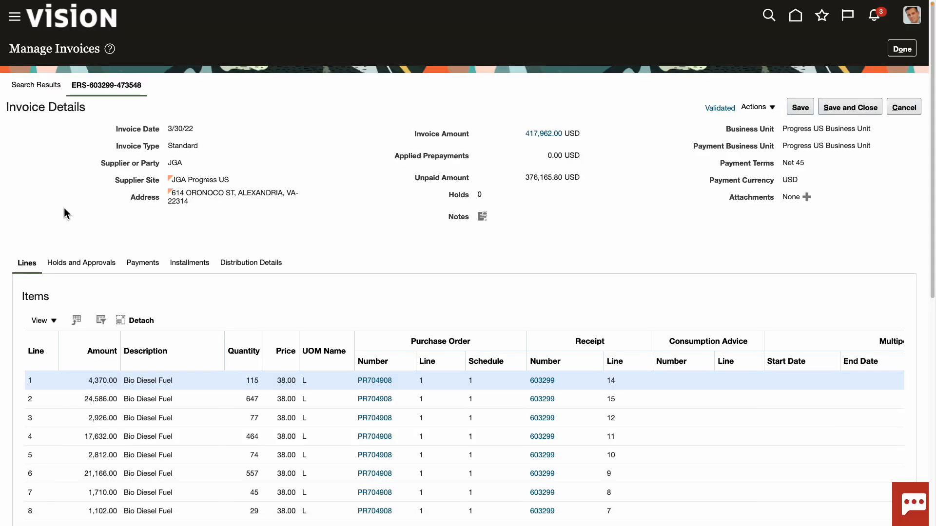